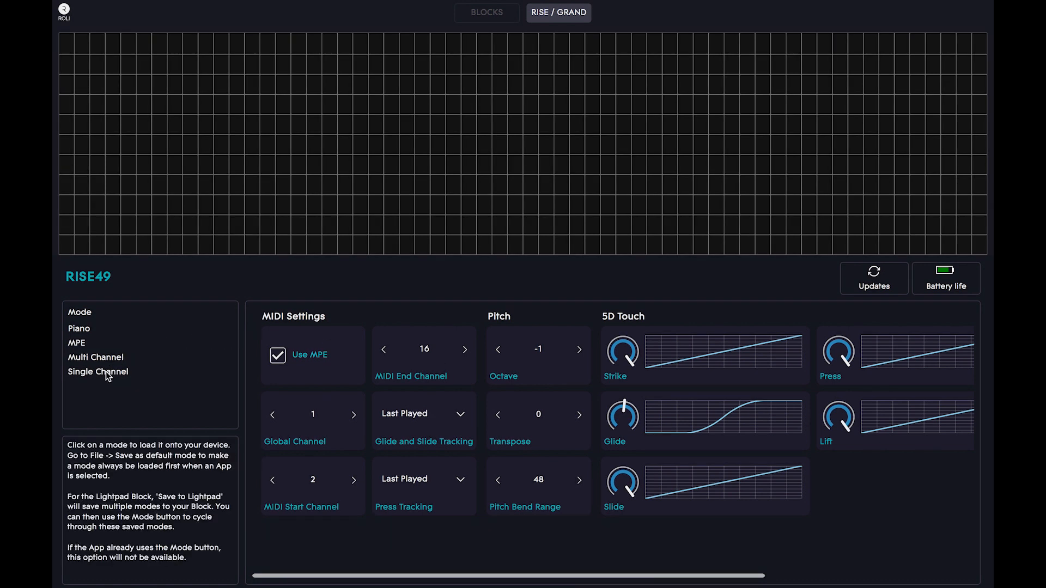
Step: Load the Single Channel mode onto the RISE49 so MPE is off
left_click(98, 372)
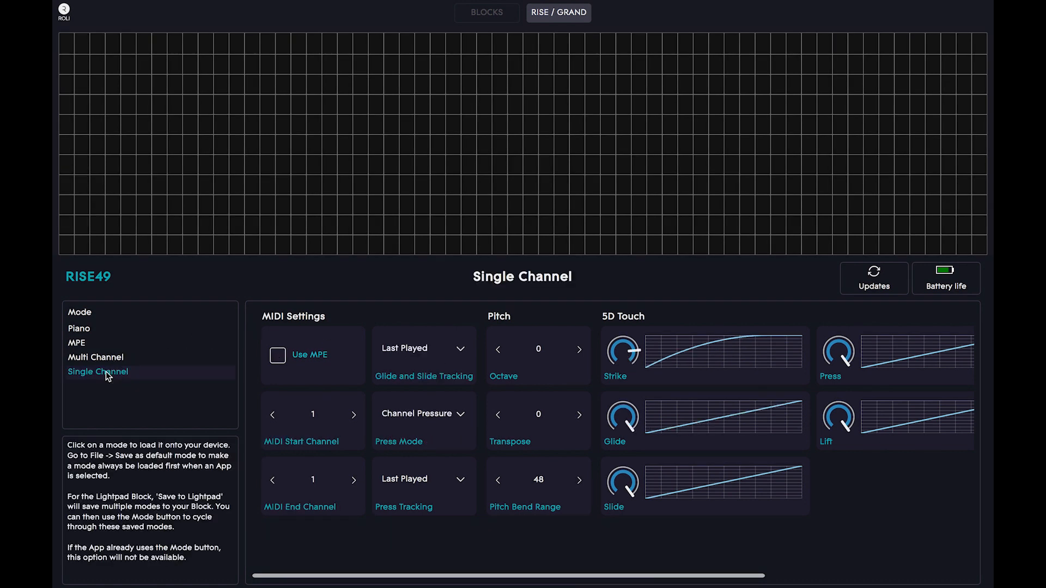
mouse_move(540, 487)
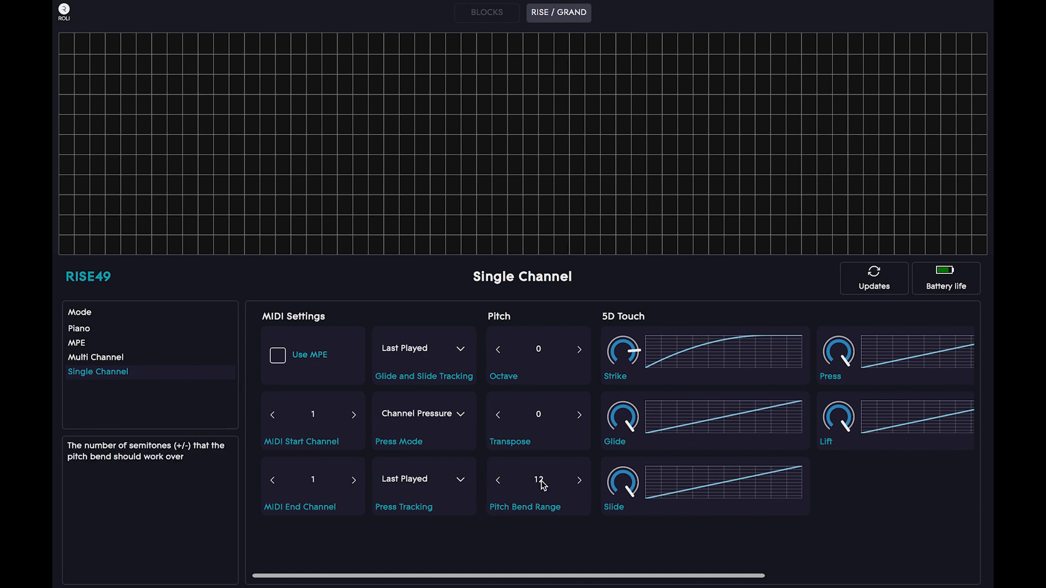
mouse_move(552, 497)
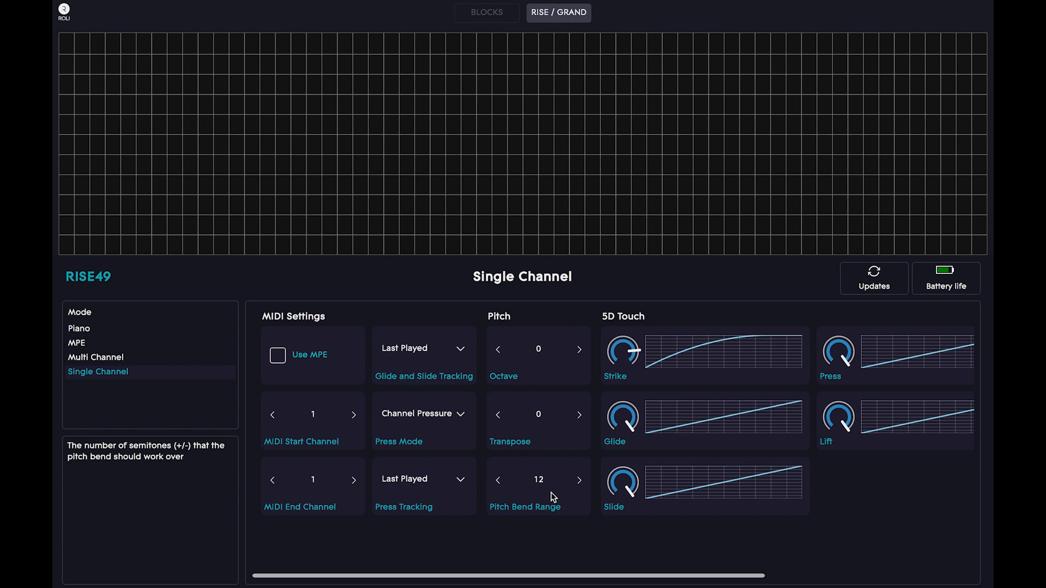
mouse_move(559, 496)
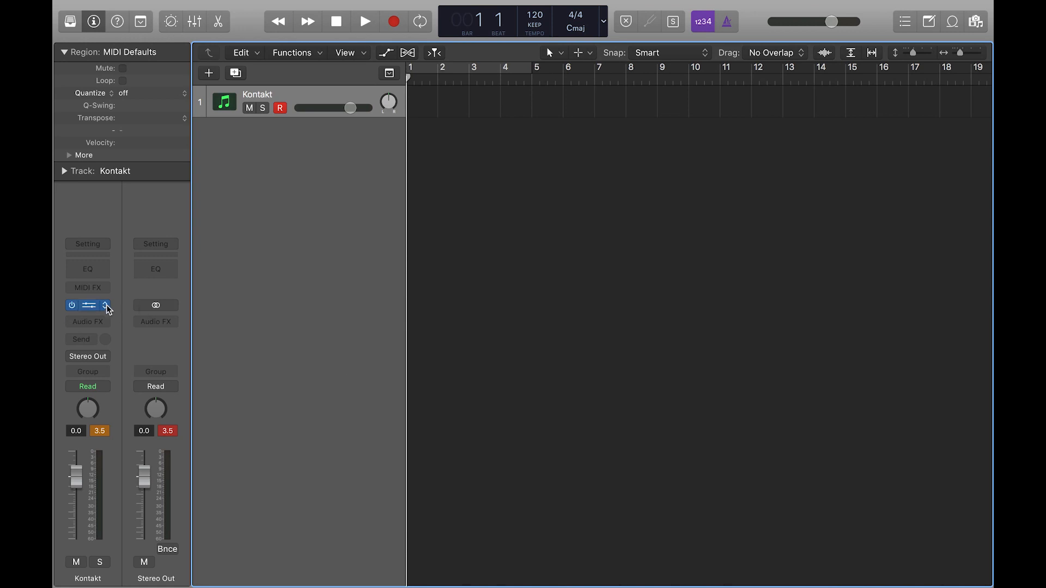
Step: Bring up Kontakt on the track and load the Kroboto - Boba - Kidi world drums instrument
left_click(88, 305)
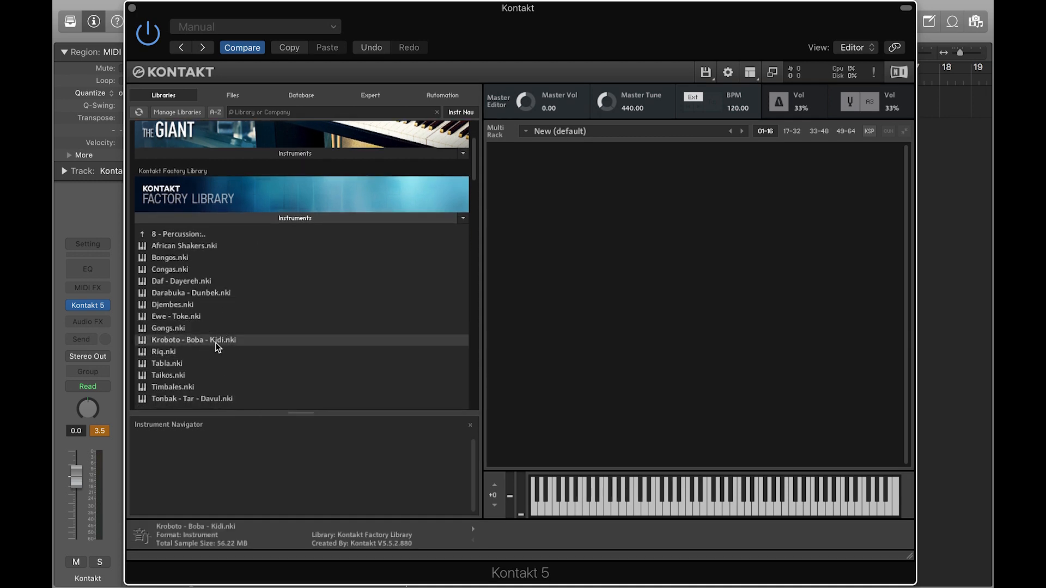
double_click(194, 340)
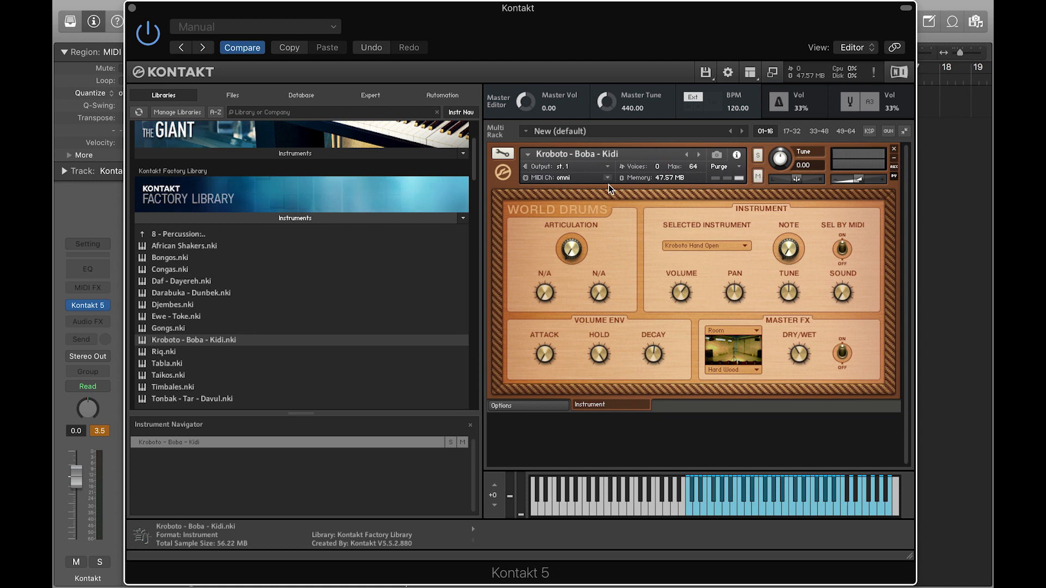
mouse_move(522, 373)
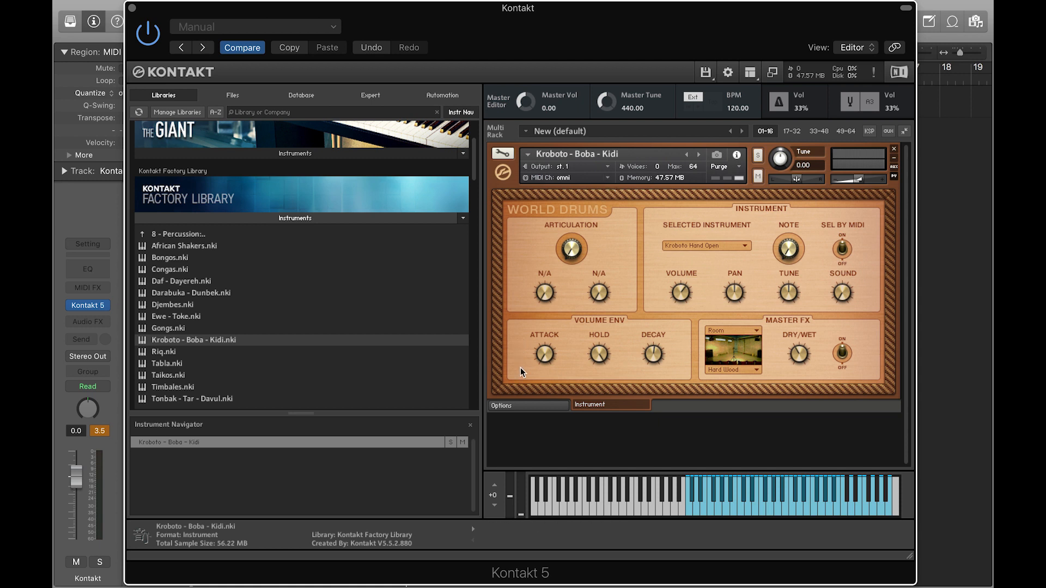
Step: Show the World Drums Options page with its PB Range Down and Up settings
left_click(501, 406)
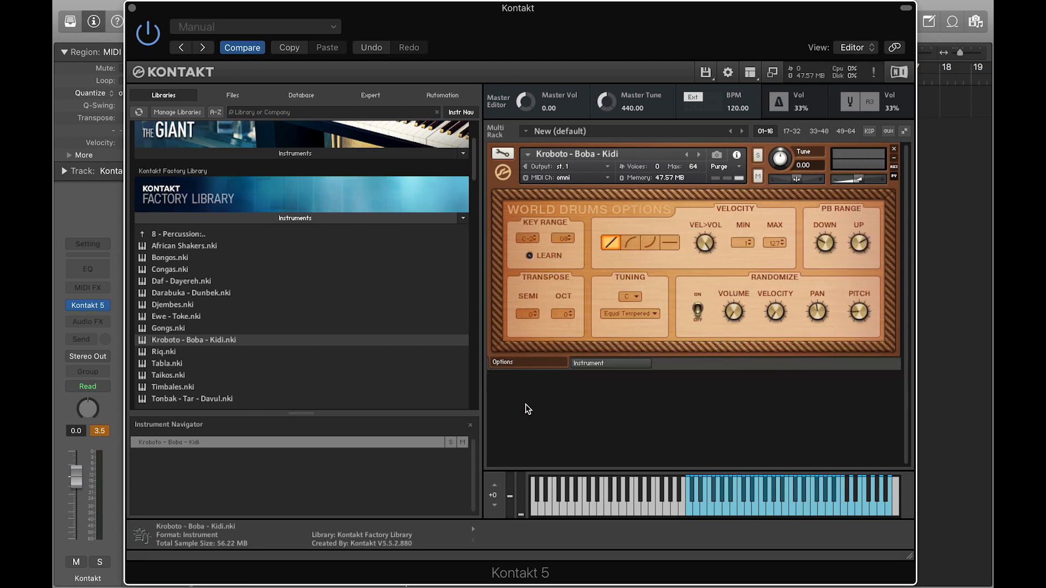
mouse_move(874, 225)
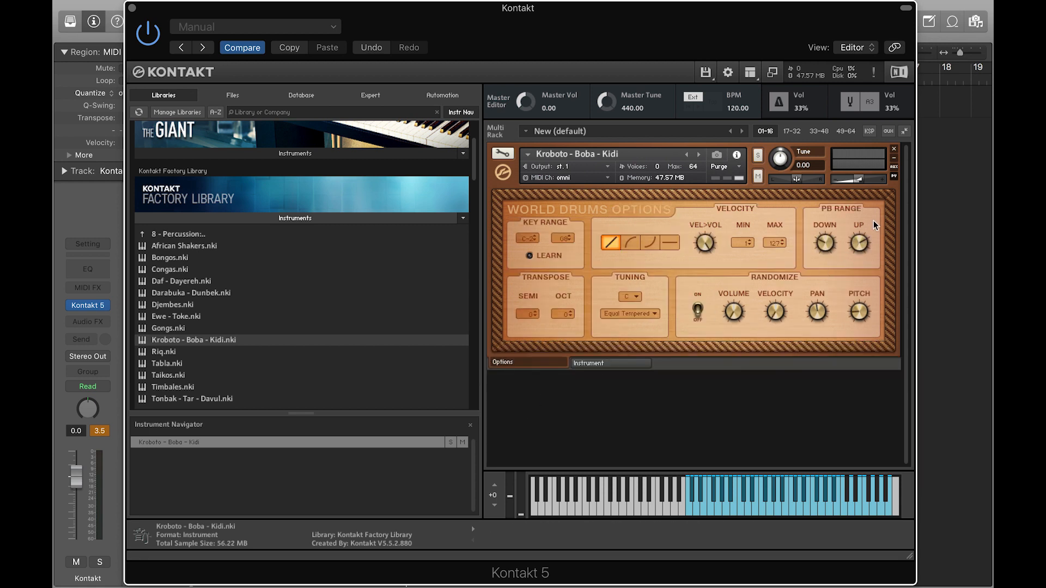
mouse_move(830, 249)
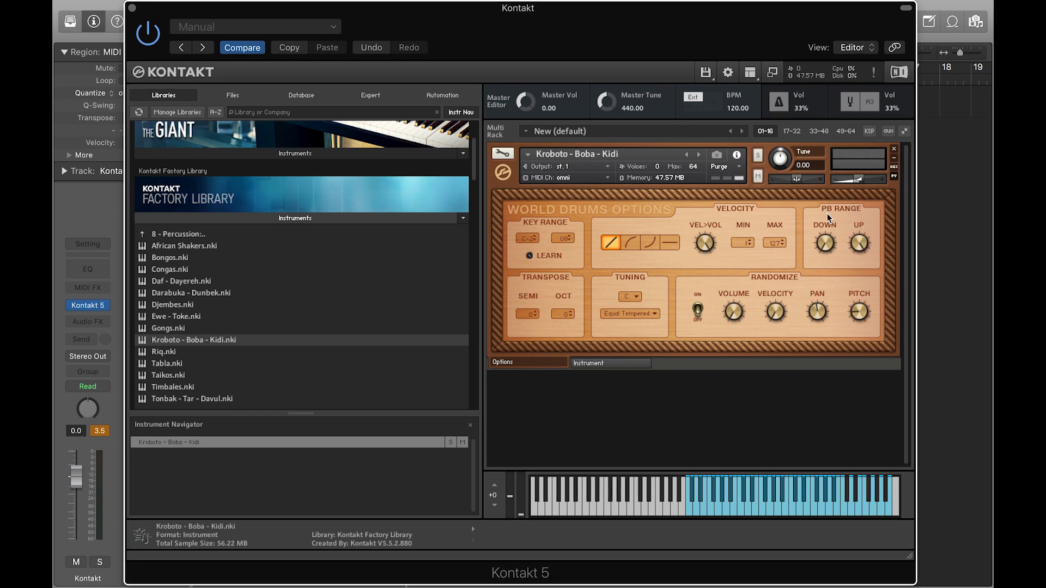
Step: Back on the instrument page, set the Master FX reverb to Concert Hall
left_click(611, 404)
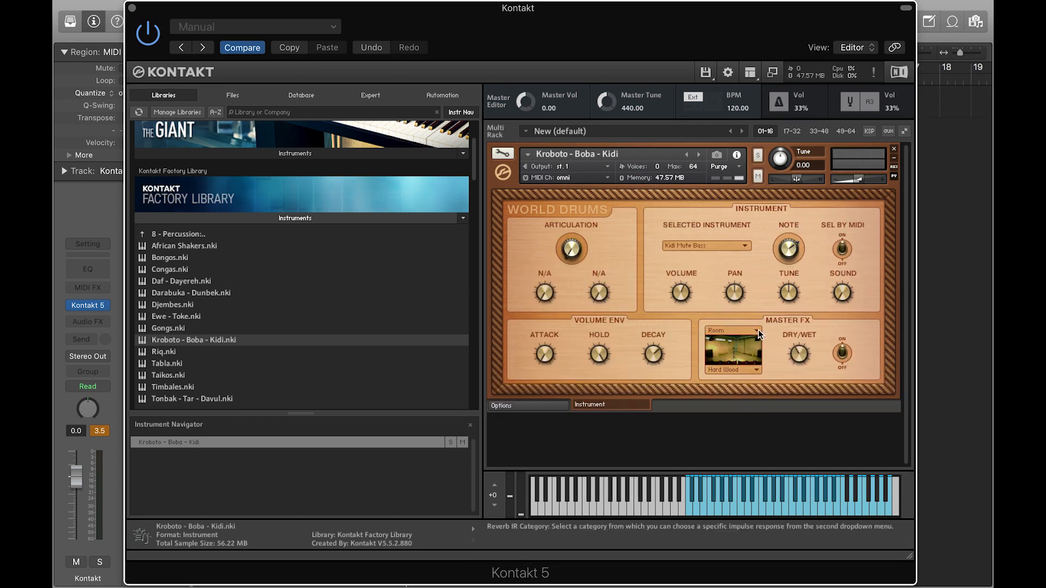
left_click(733, 332)
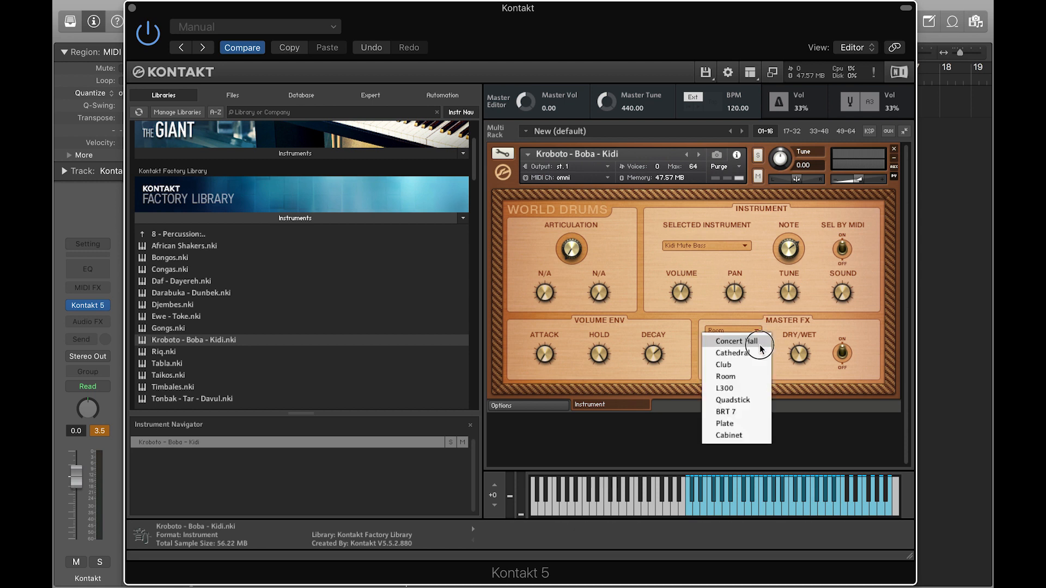
left_click(730, 341)
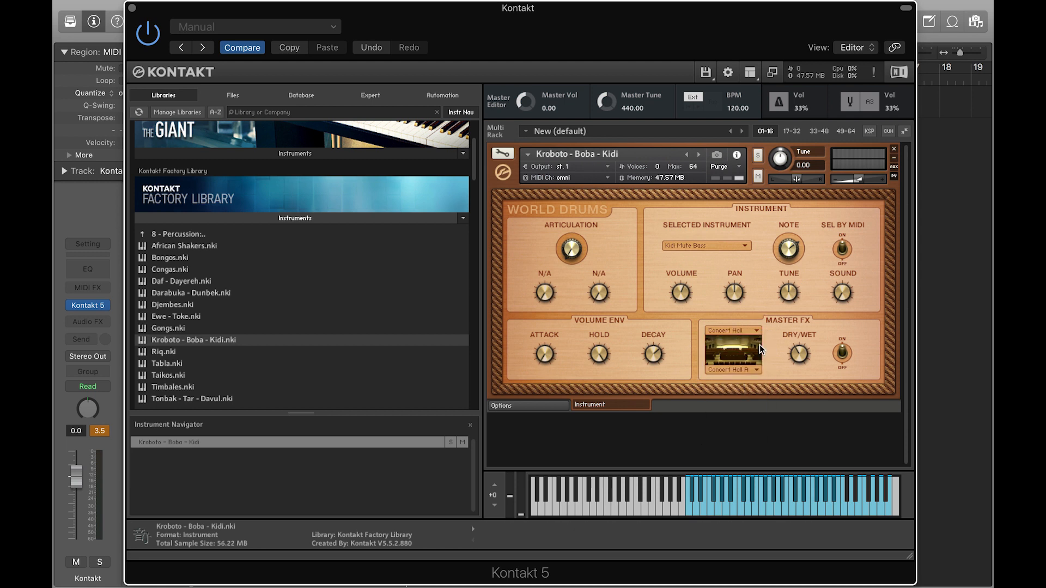
mouse_move(805, 354)
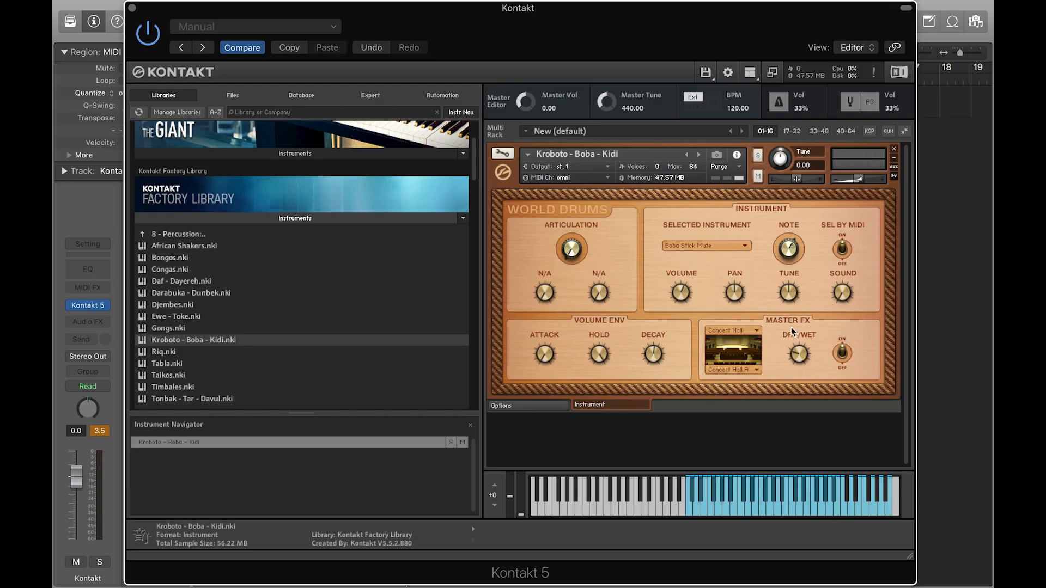
mouse_move(508, 159)
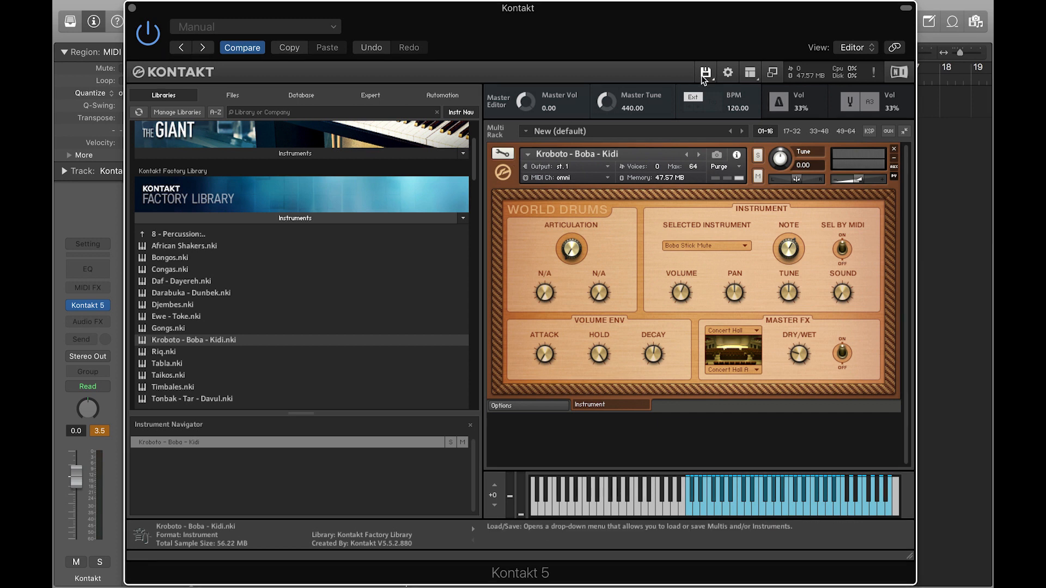
Step: Save the instrument as 'Expressive Kroboto - Boba - Kidi' and select it in the Percussion list
left_click(704, 72)
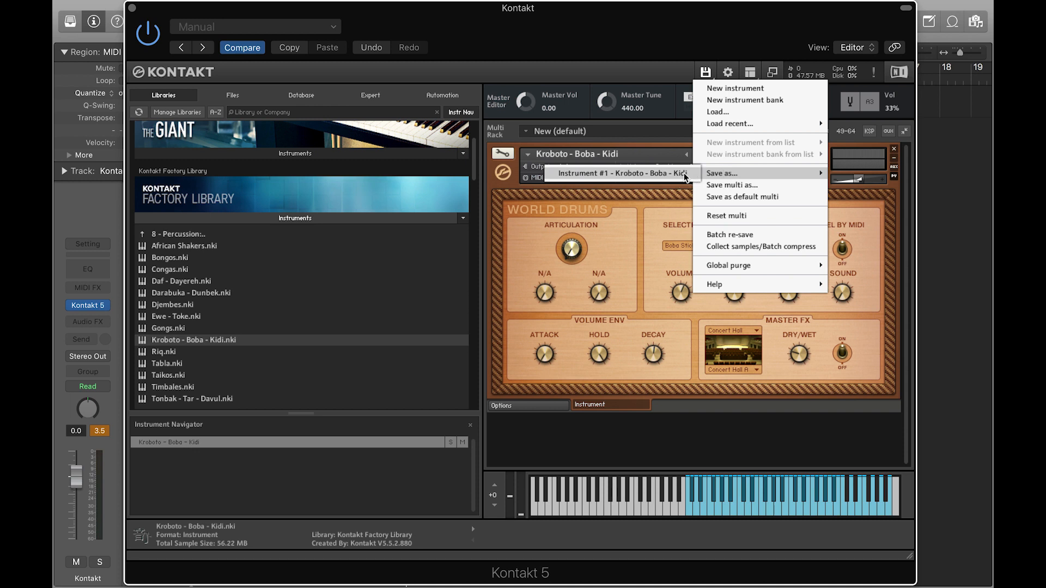
left_click(731, 172)
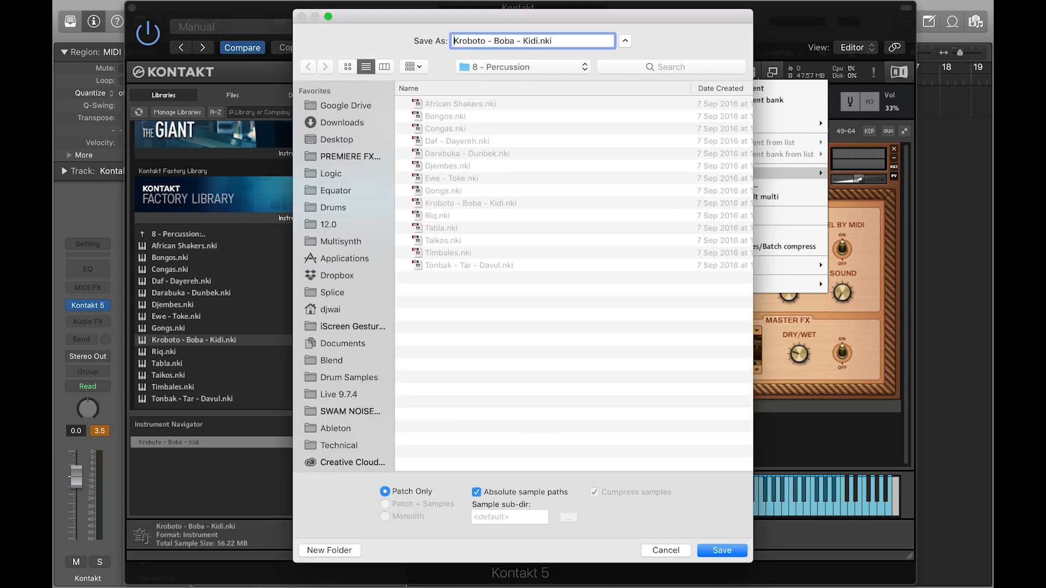
type("Expressive")
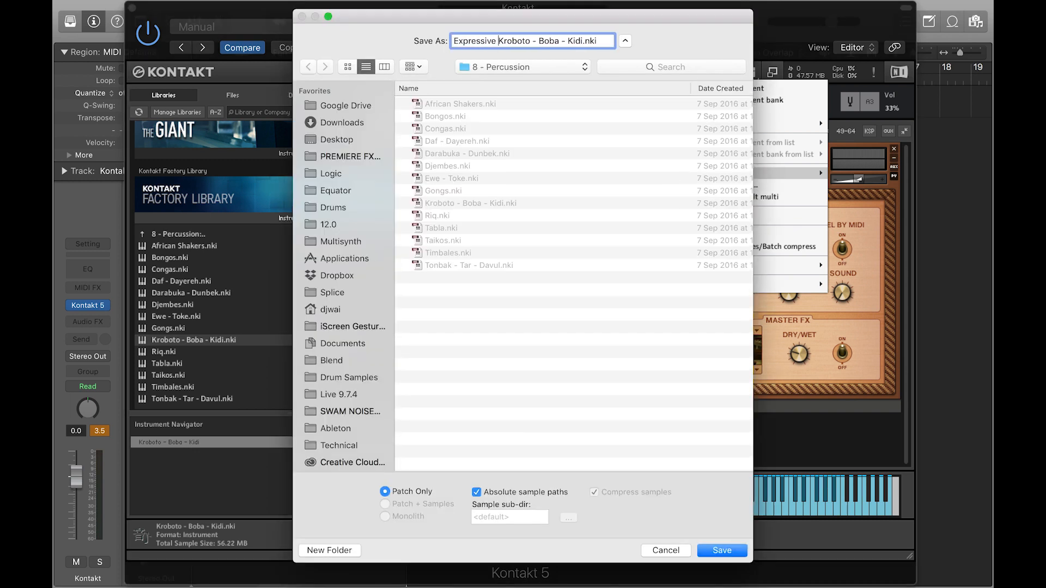
left_click(722, 551)
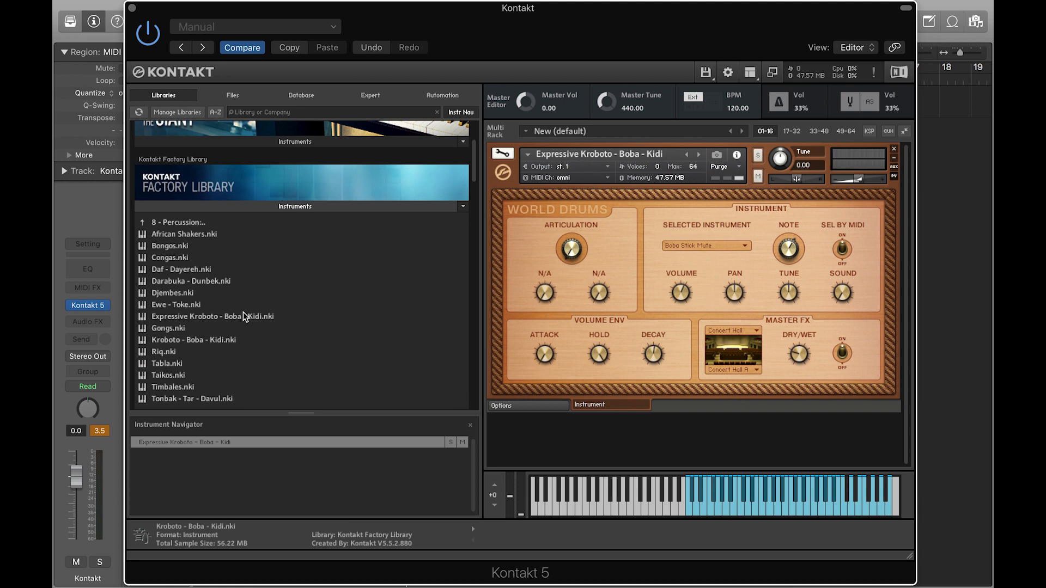
left_click(214, 316)
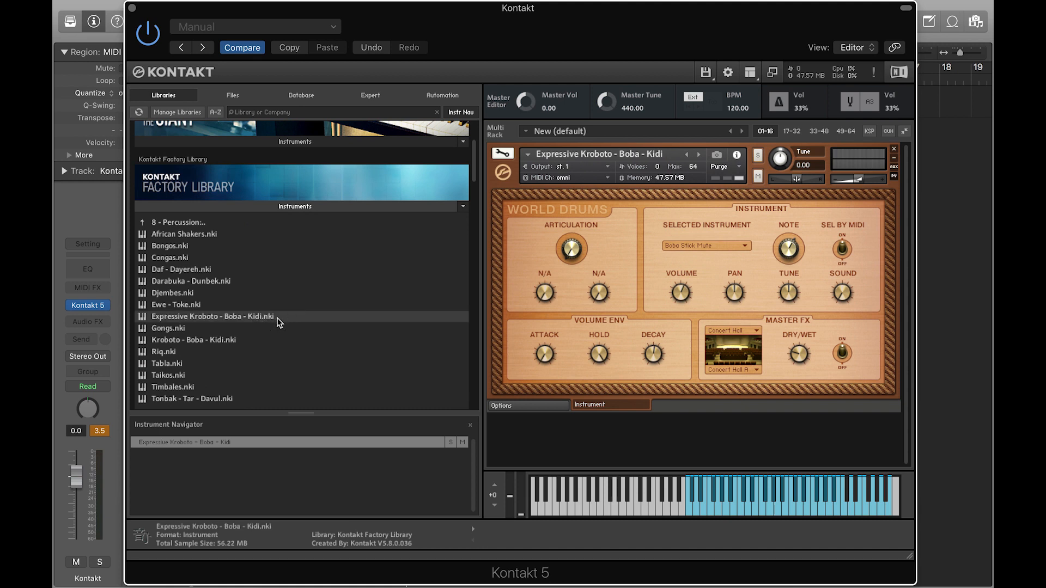